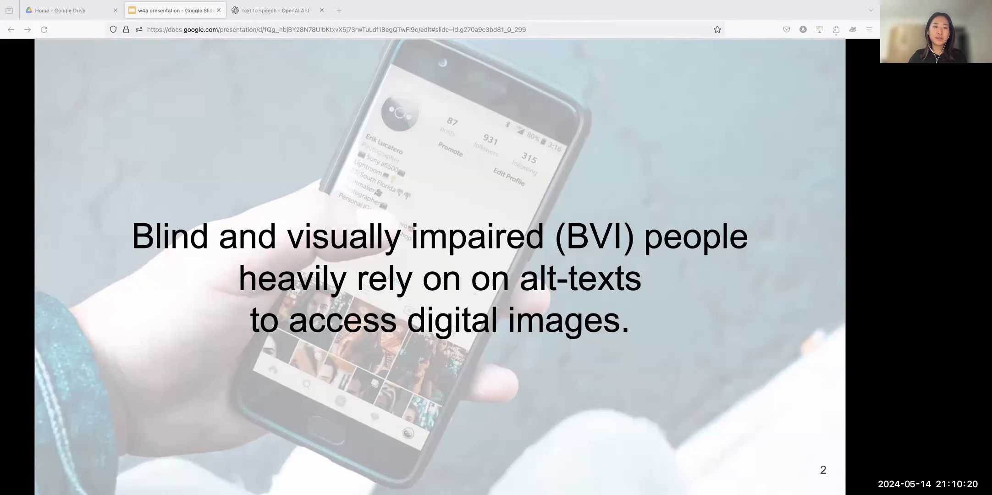
- Advance the slideshow to slide 6, The ImageExplorer App - Demo
key("Right")
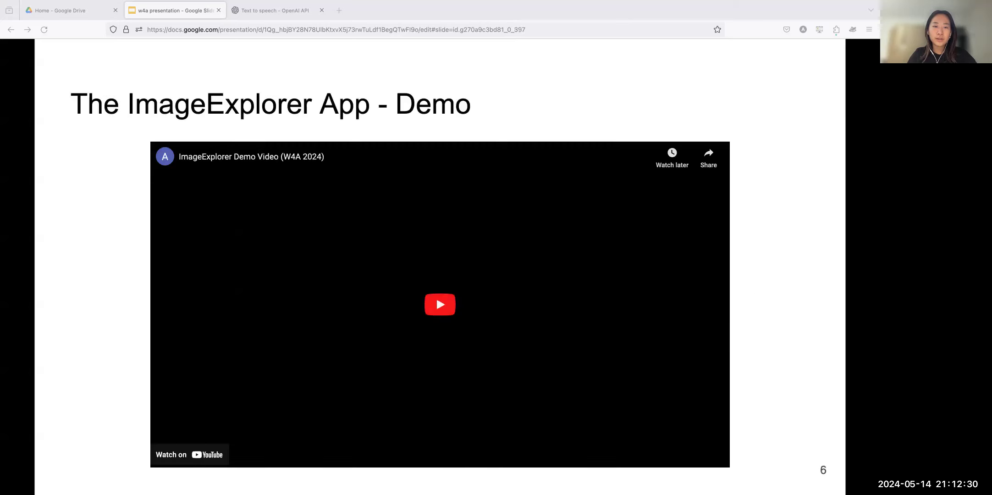
- Play the embedded ImageExplorer demo YouTube video and control its playback on the demo slide
left_click(439, 304)
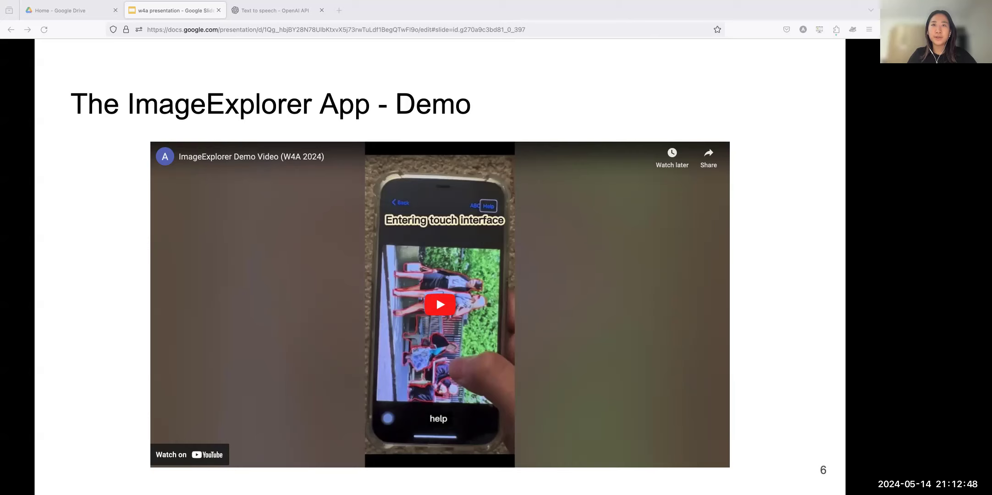
left_click(439, 304)
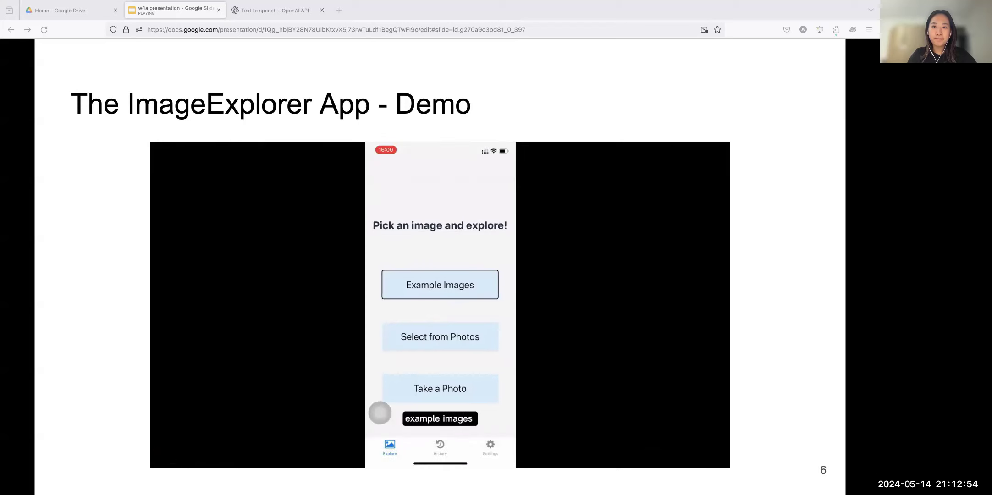
left_click(439, 285)
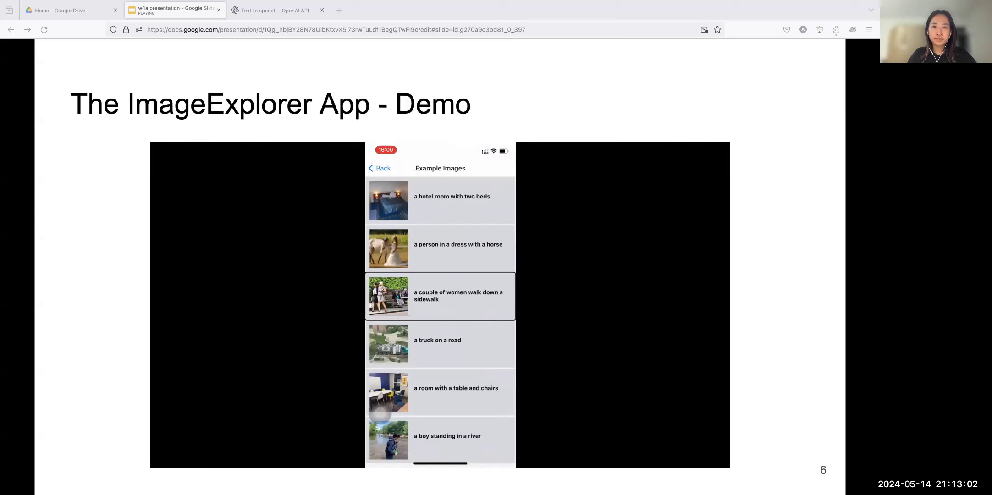
left_click(440, 297)
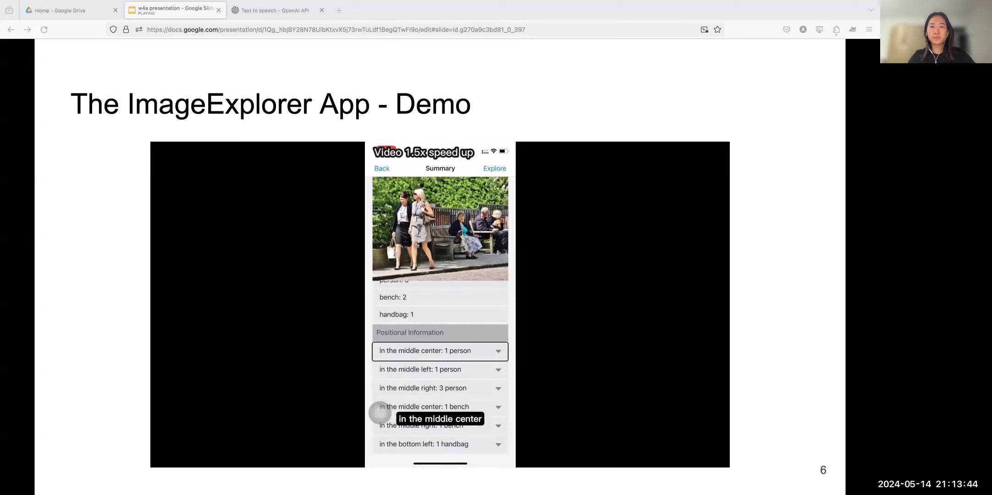
left_click(439, 351)
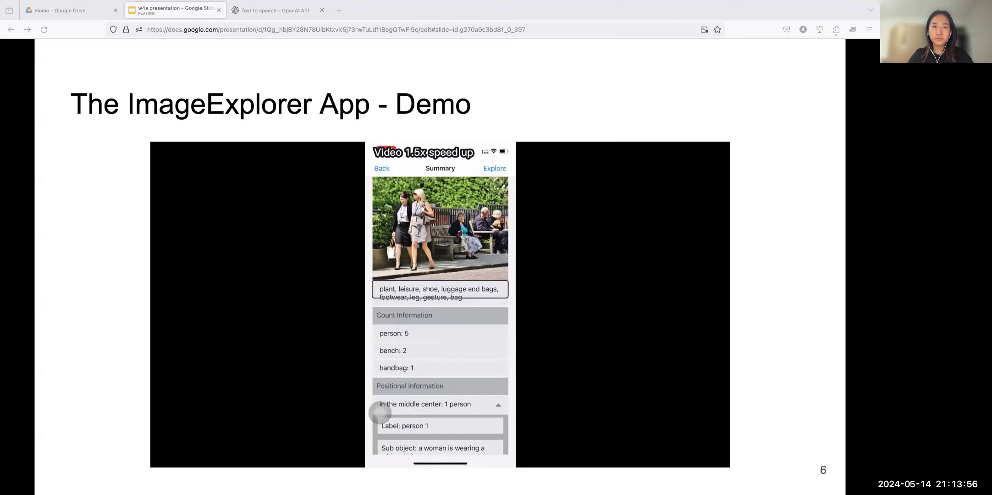
left_click(495, 167)
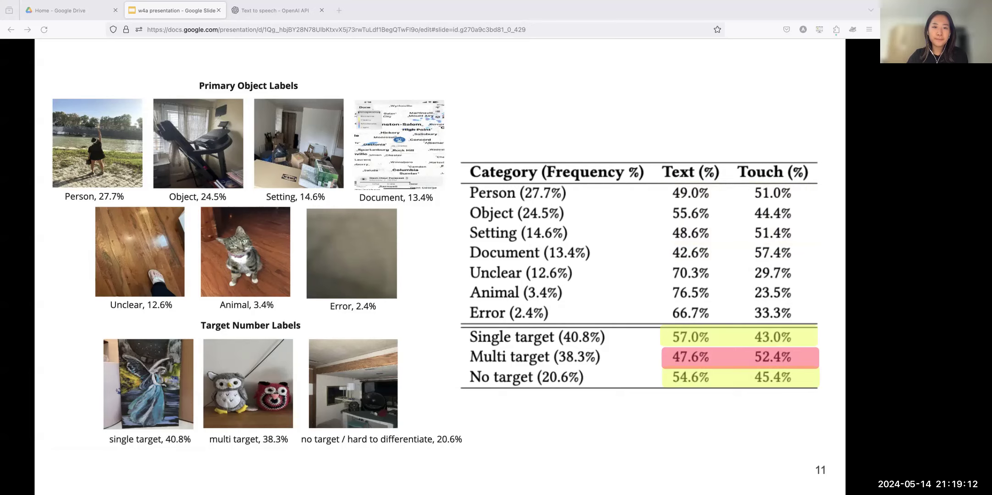
- Advance from the results table to slide 12 posing RQ2 on touch-based exploration
key("Right")
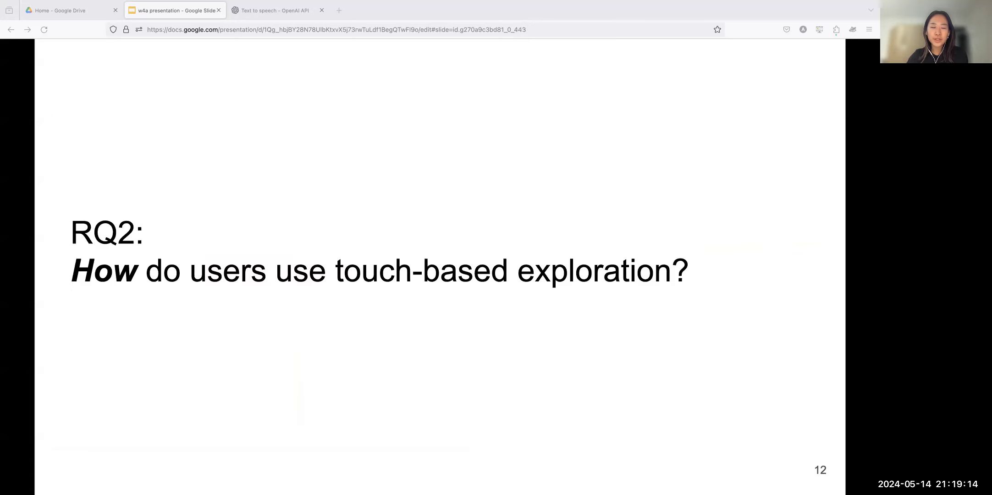
- Advance to slide 13, Users' Finger Moving Pattern over two photos
key("Right")
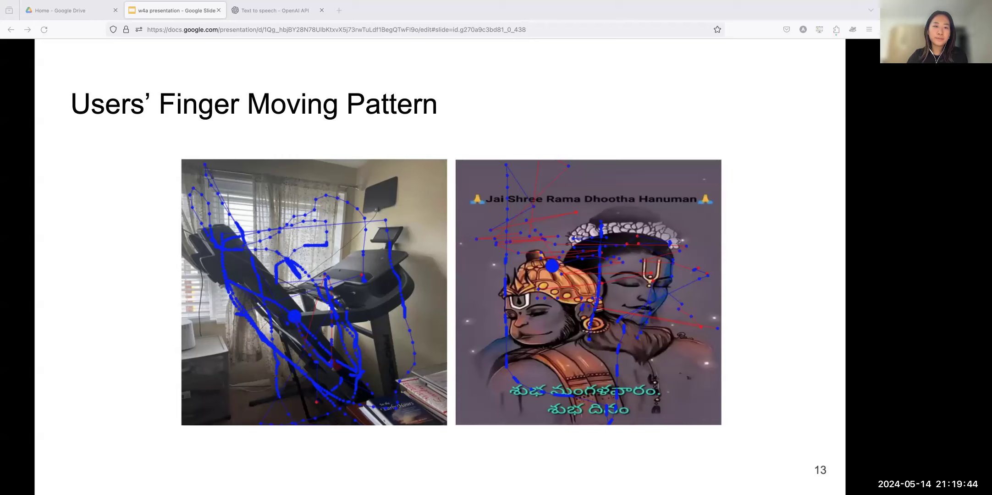
key("Right")
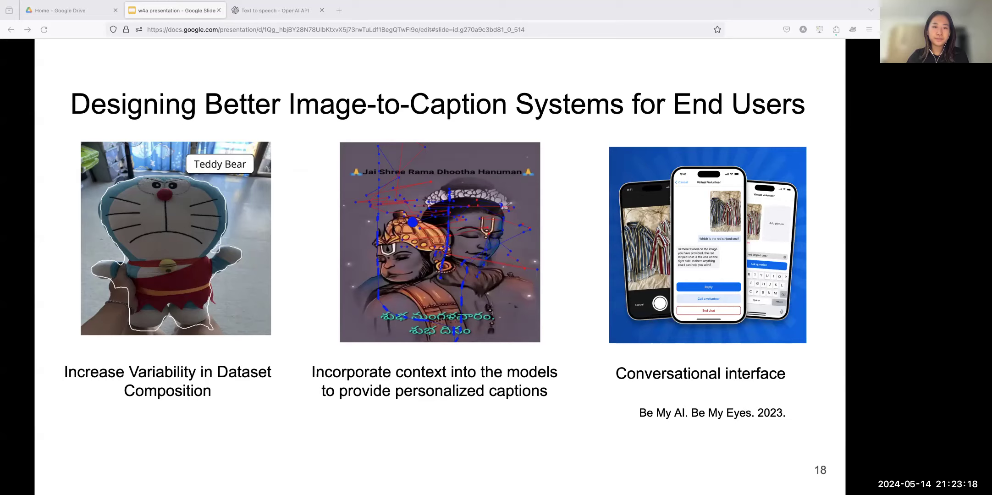
- Advance to slide 19 listing the study's three limitations
key("Right")
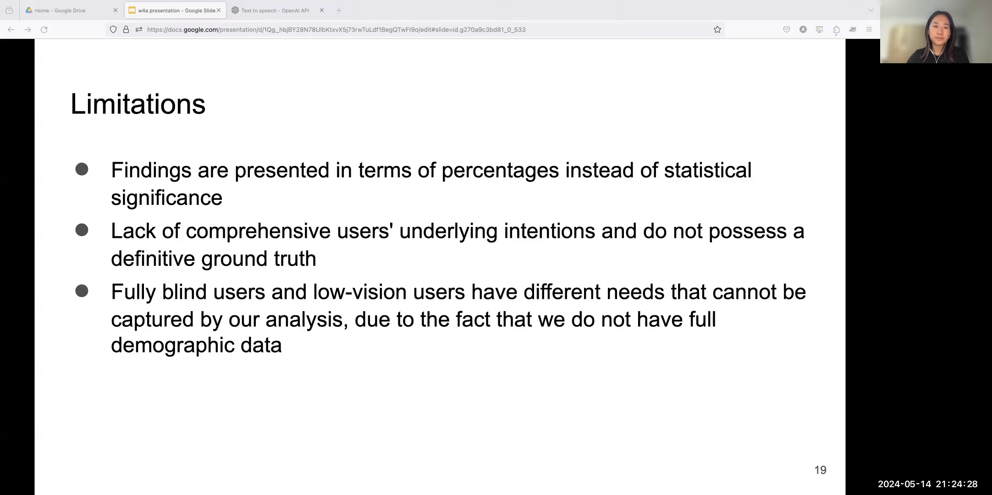
- Advance to the closing slide 20 with the thank-you message and download QR code
key("Right")
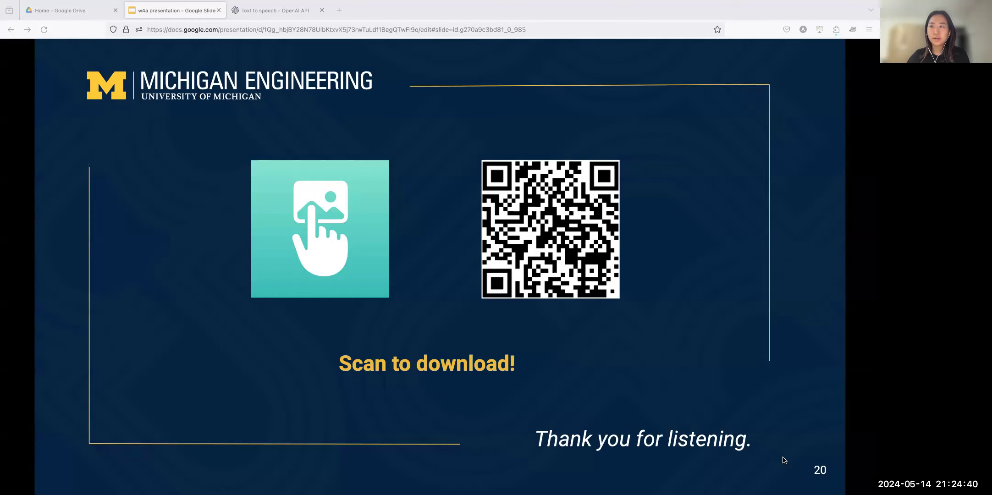
mouse_move(791, 272)
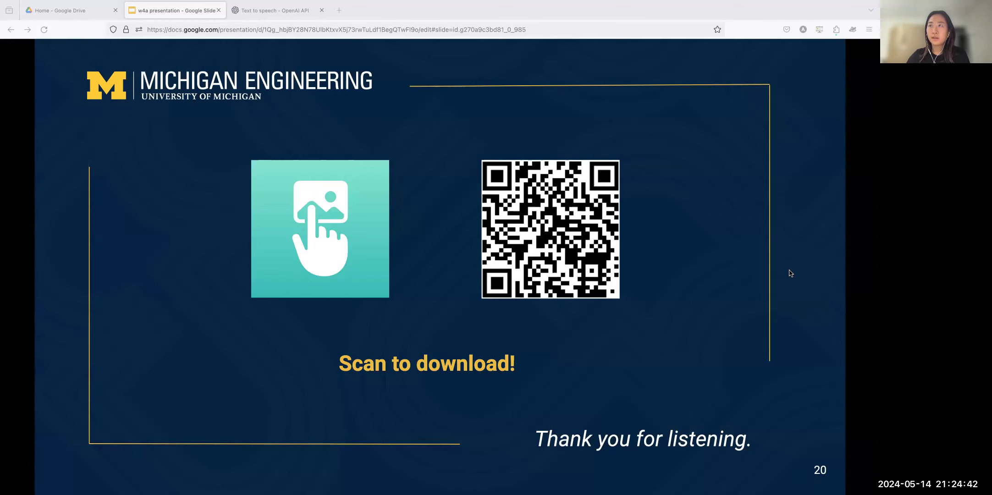